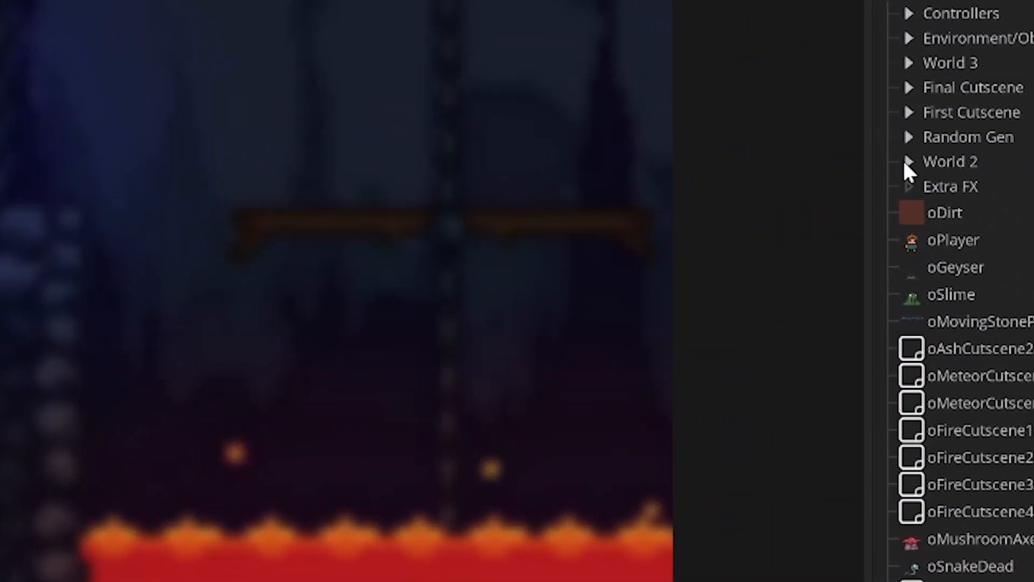
# - Expand the Random Gen object folder to list oW1Gen, oW2Gen and oRockRandom
pyautogui.click(908, 136)
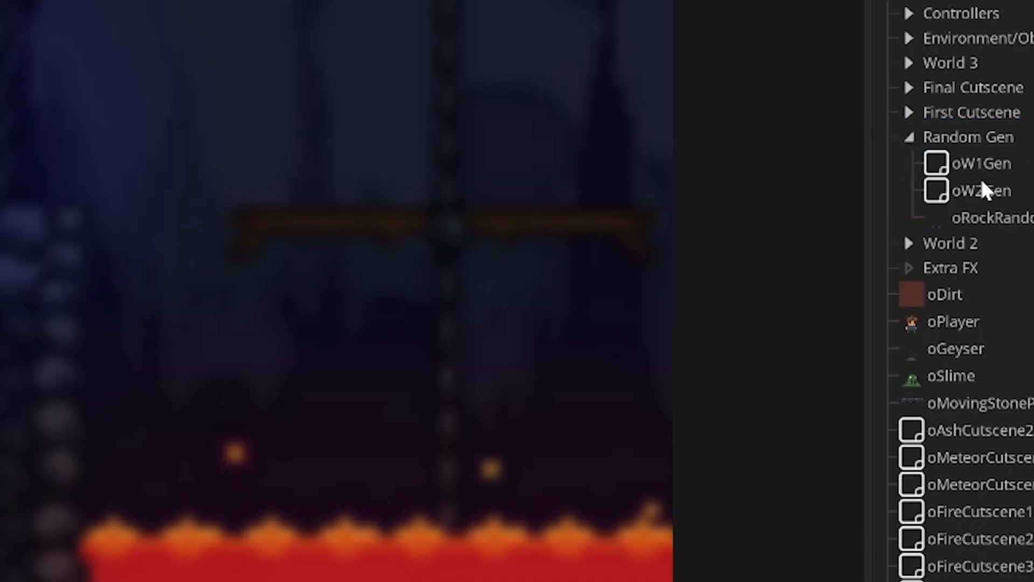
pyautogui.moveTo(982, 227)
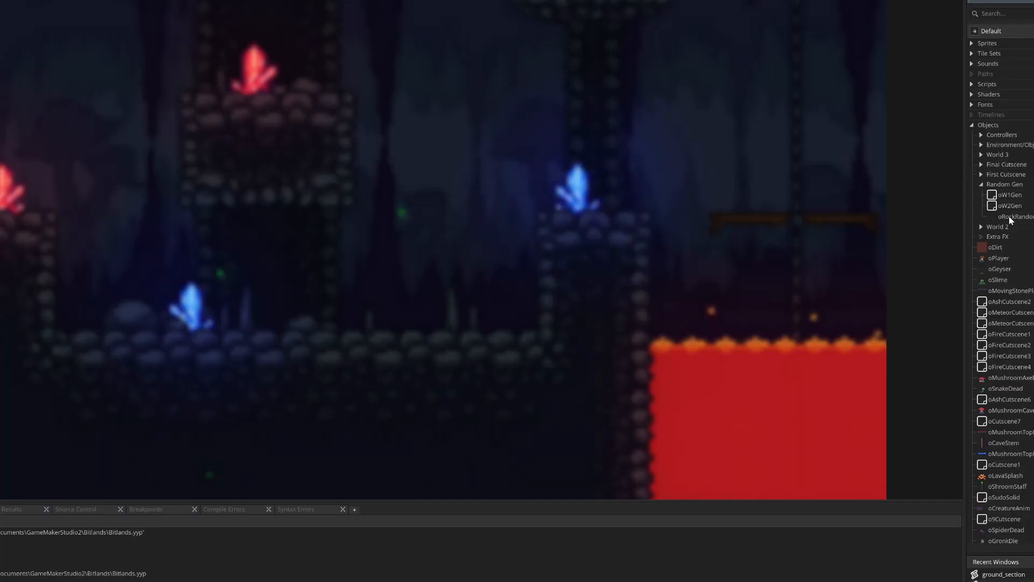
pyautogui.moveTo(1023, 220)
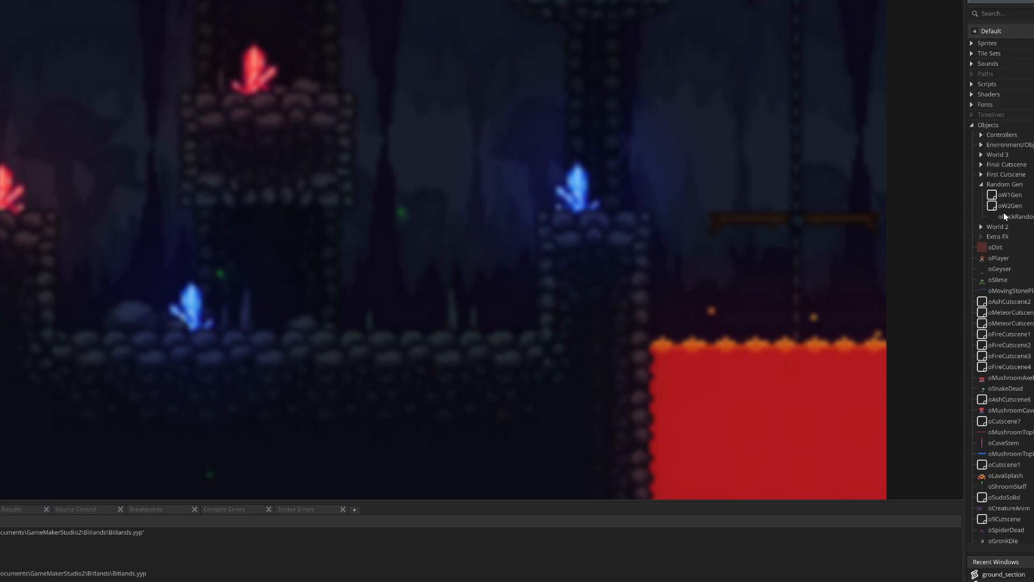
pyautogui.moveTo(1009, 200)
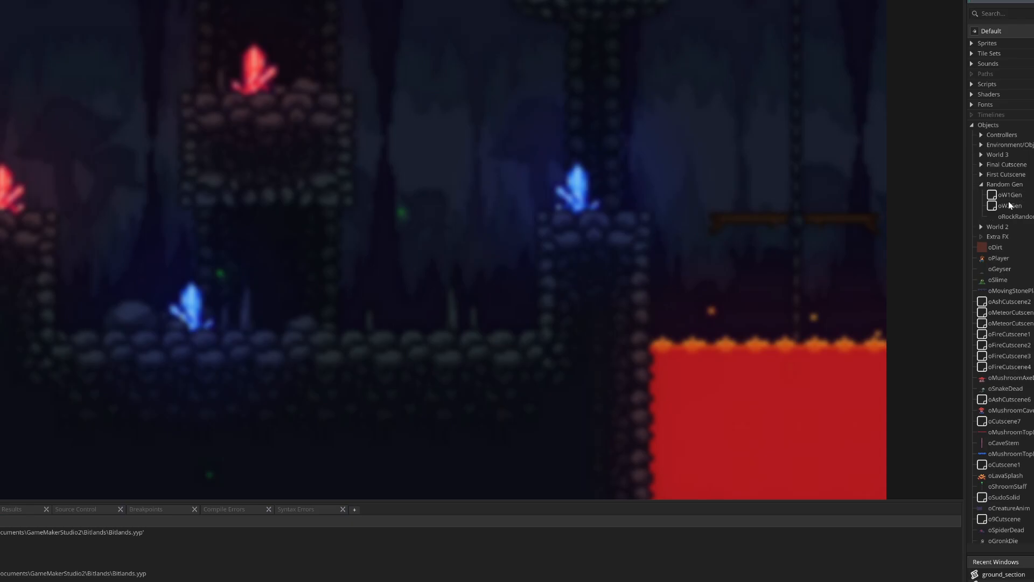
# - Open oW1Gen's Create event and highlight the room size and layer creation code
pyautogui.doubleClick(1004, 195)
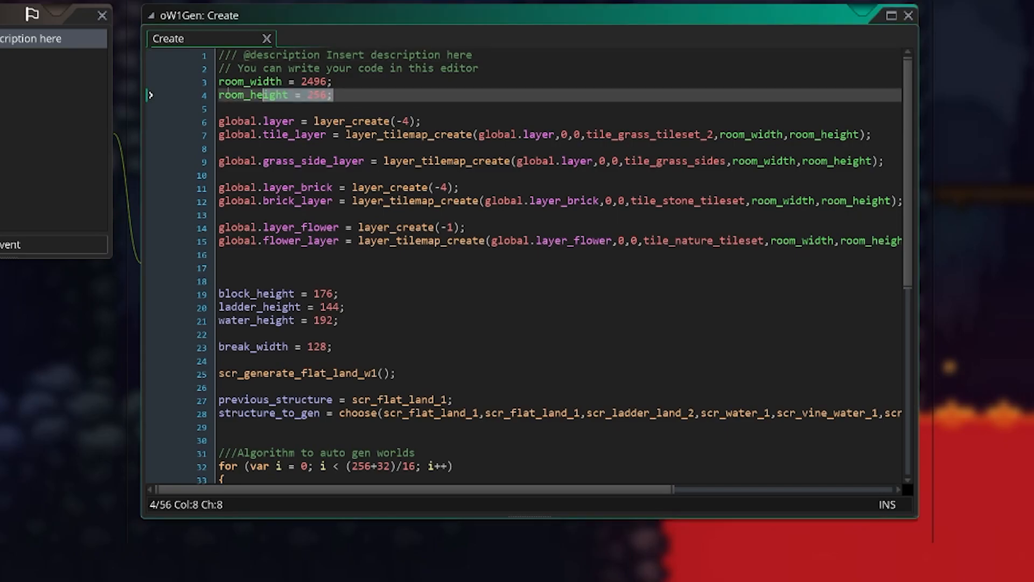
pyautogui.click(220, 81)
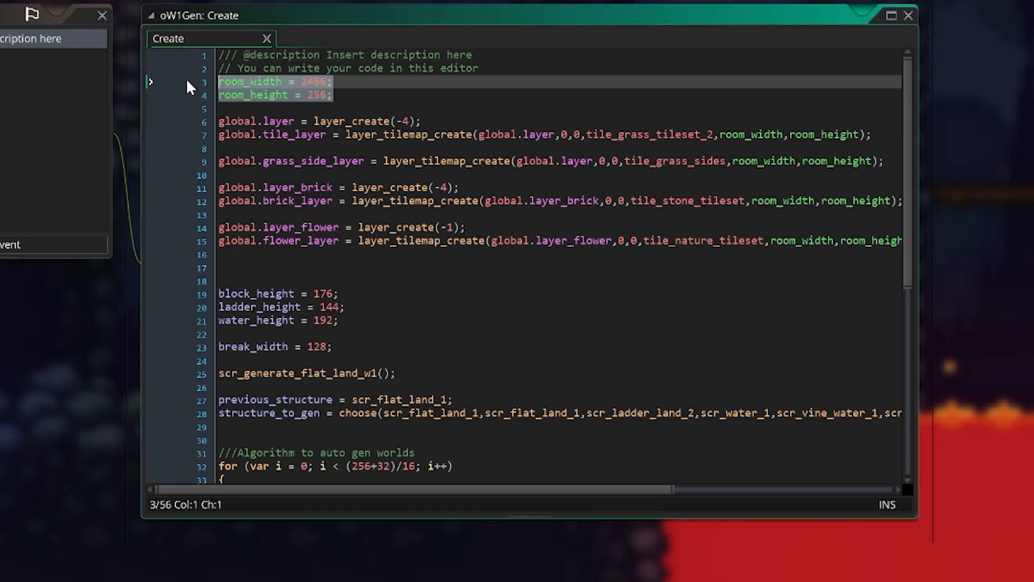
pyautogui.click(333, 95)
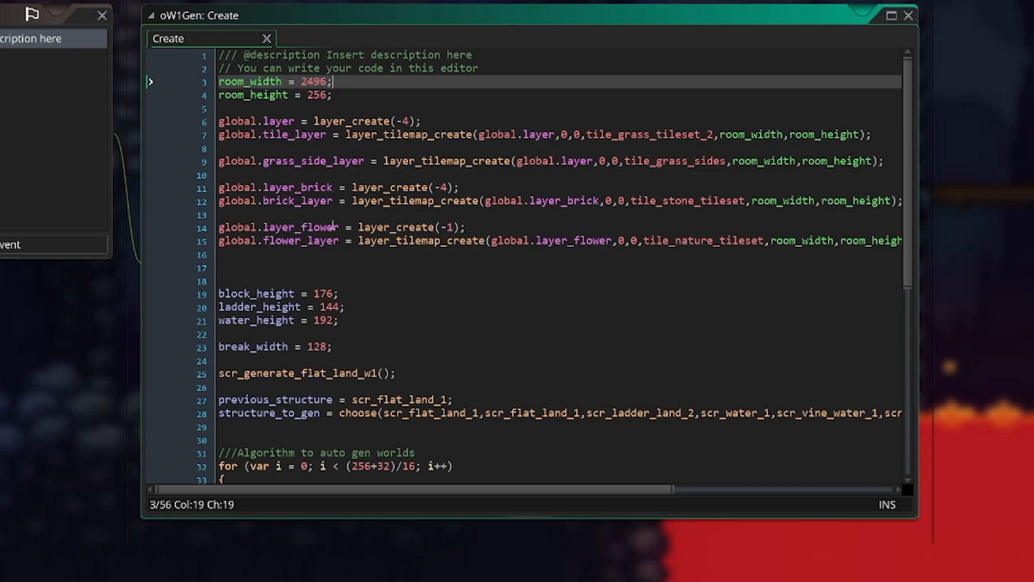
pyautogui.click(224, 147)
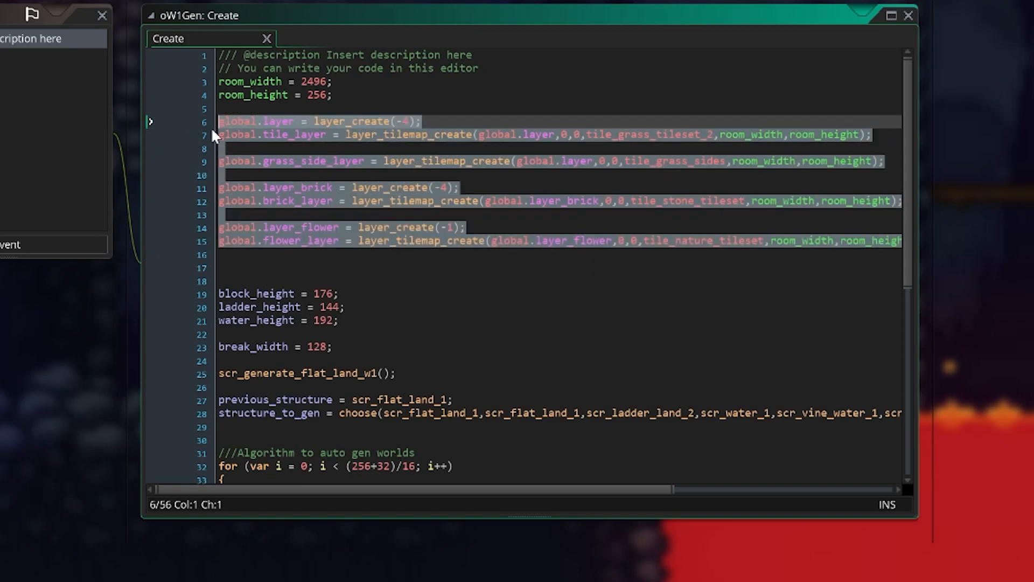
pyautogui.click(314, 268)
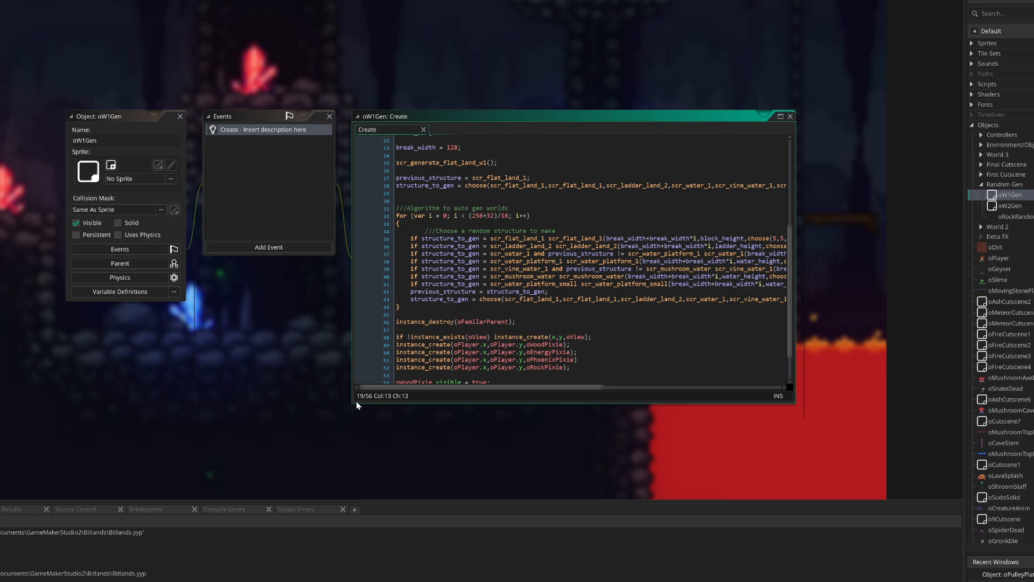
# - Look up the scr_ladder_land_2 call and expand the World 1 Random scripts folder
pyautogui.click(780, 116)
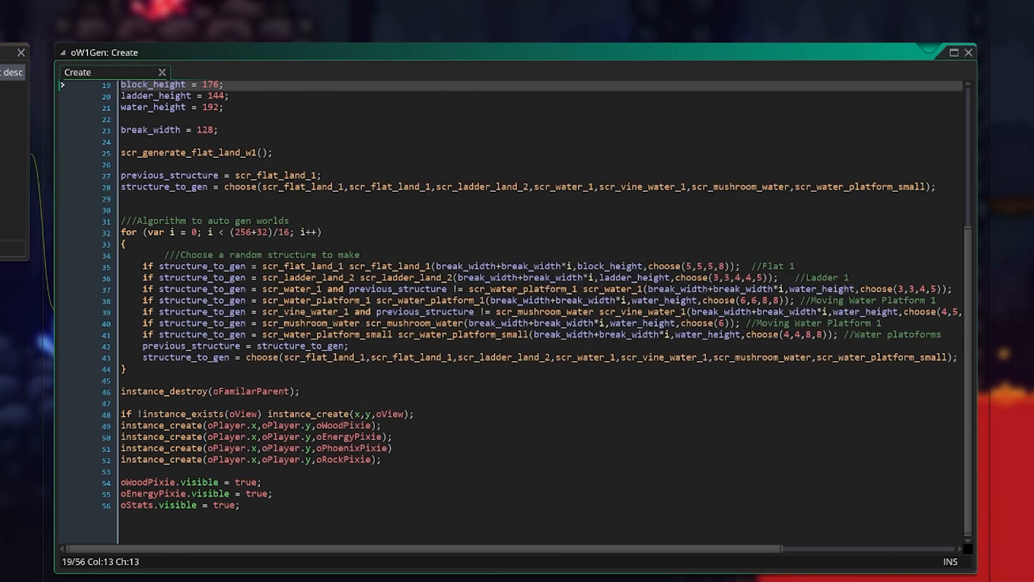
pyautogui.click(174, 242)
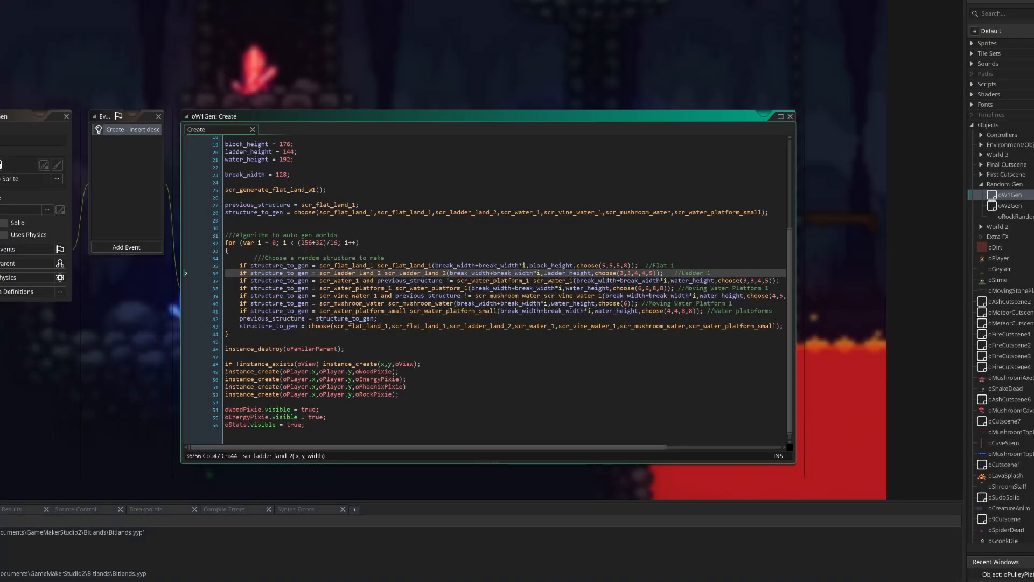
pyautogui.rightClick(347, 269)
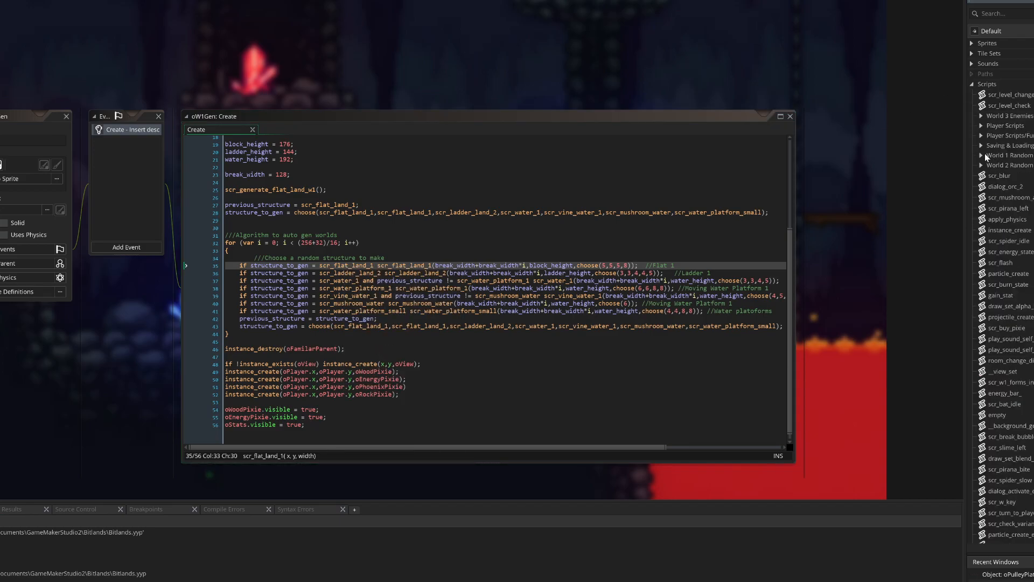
pyautogui.click(1007, 155)
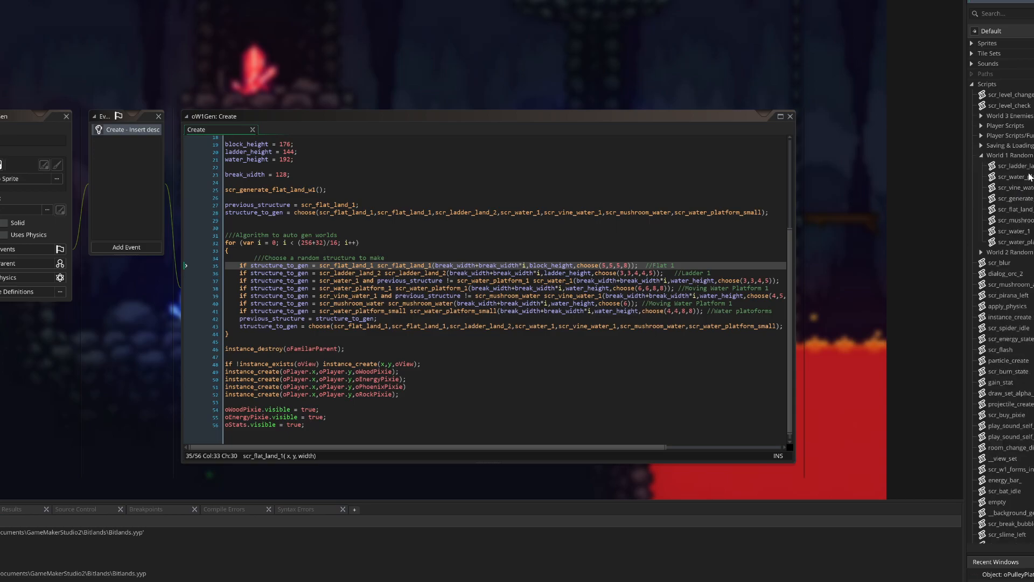
# - Open scr_water_1 and scroll through its water-filling and platform spawning code
pyautogui.doubleClick(1008, 231)
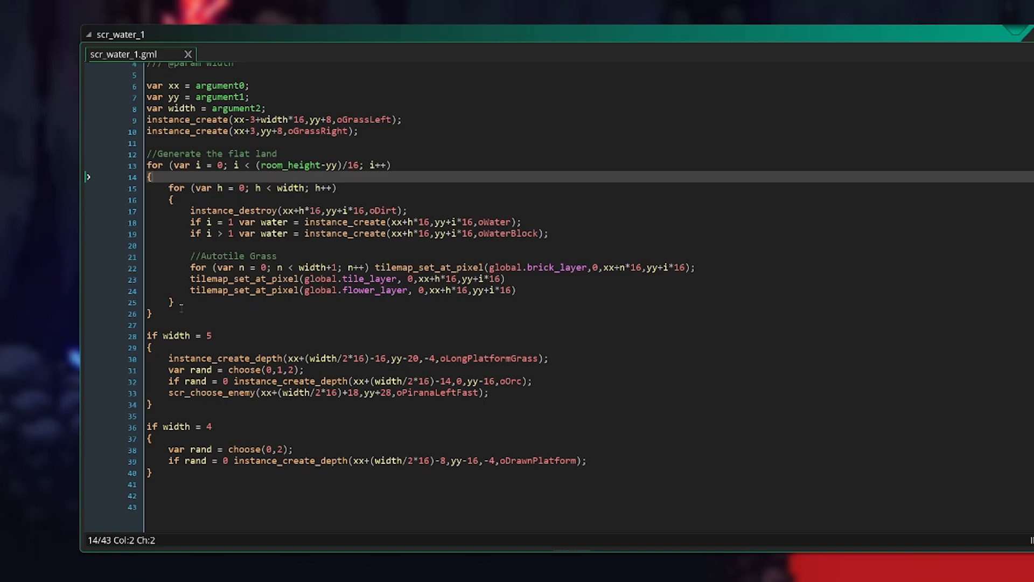
pyautogui.moveTo(179, 477)
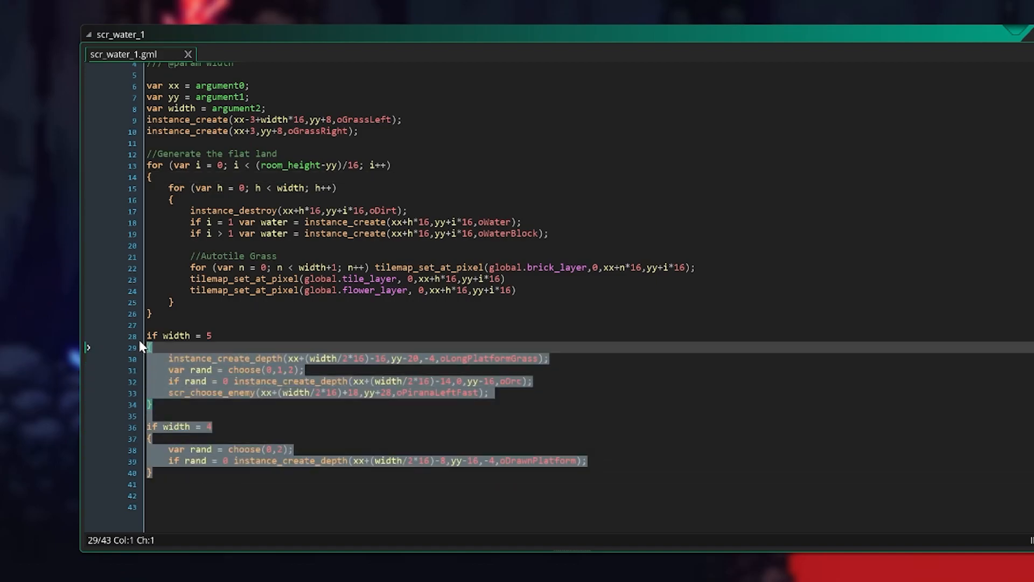
pyautogui.press('Down')
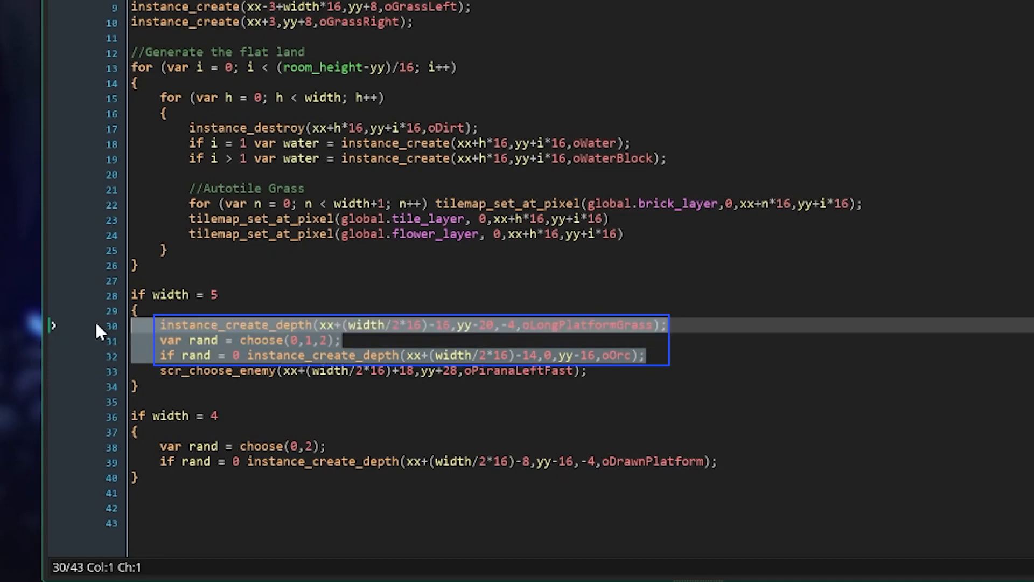
pyautogui.click(618, 355)
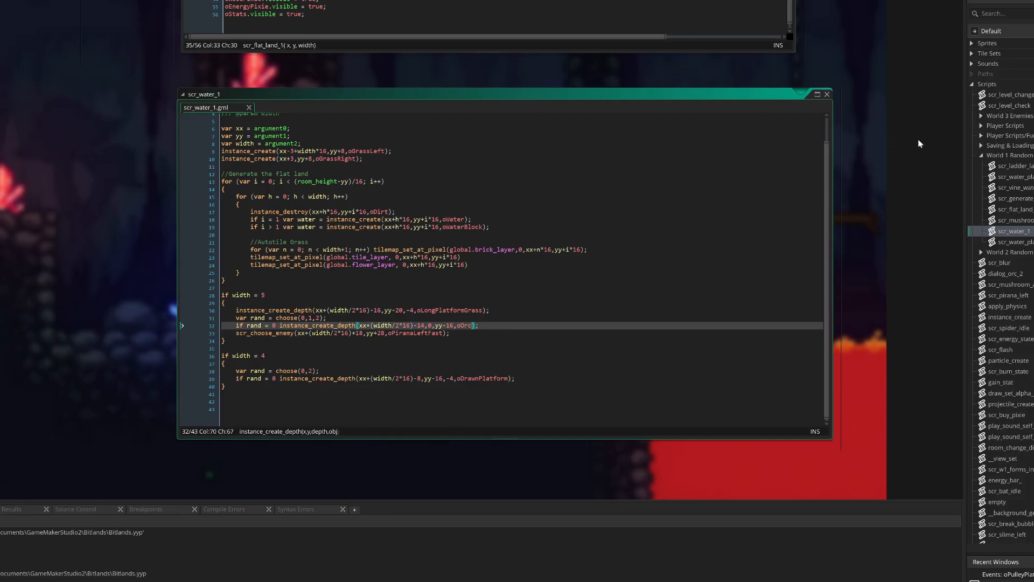
pyautogui.moveTo(1019, 169)
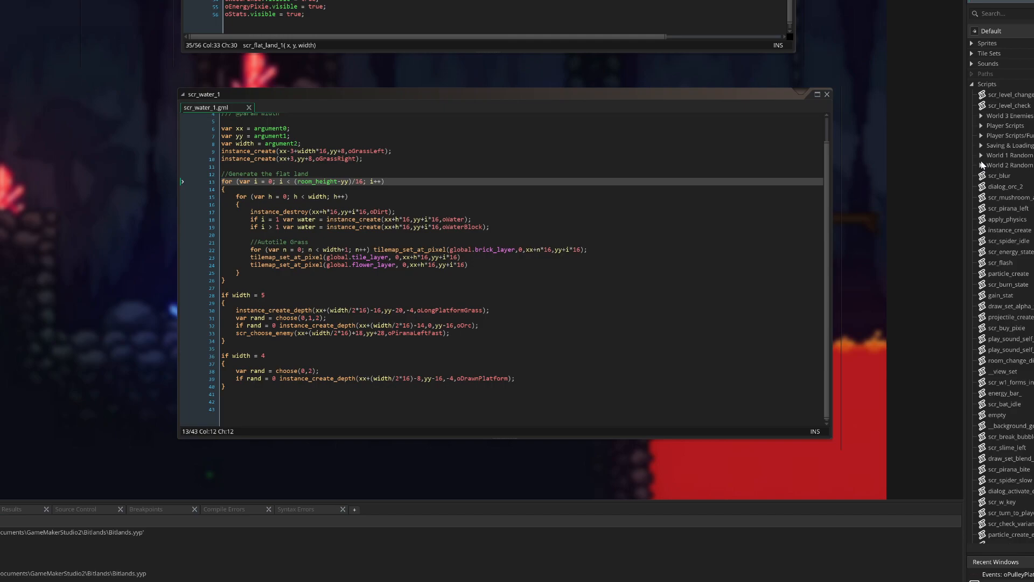
pyautogui.moveTo(983, 171)
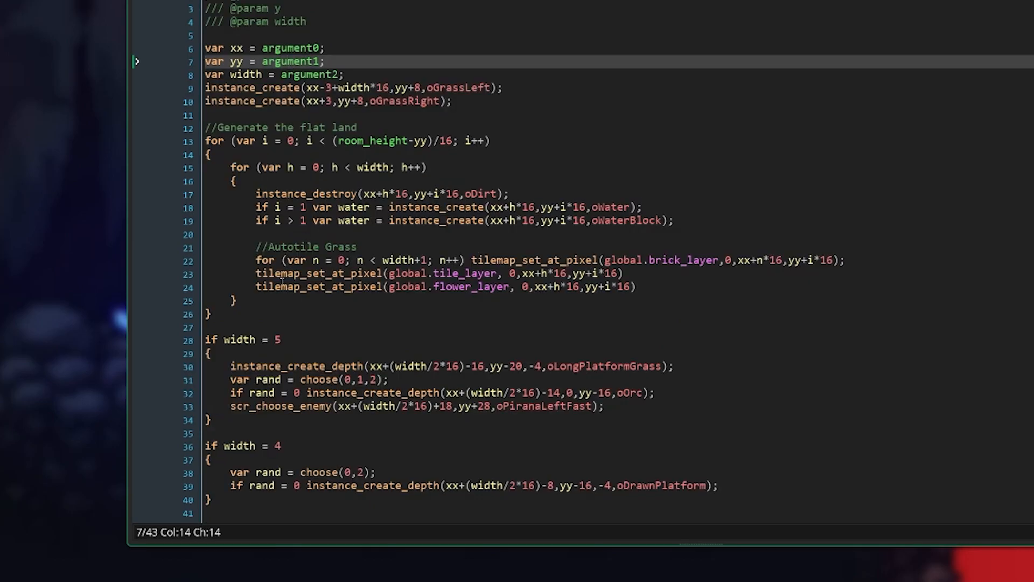
# - Select all code in scr_water_1 while the World 1 Random folder is collapsed
pyautogui.press('ctrl+a')
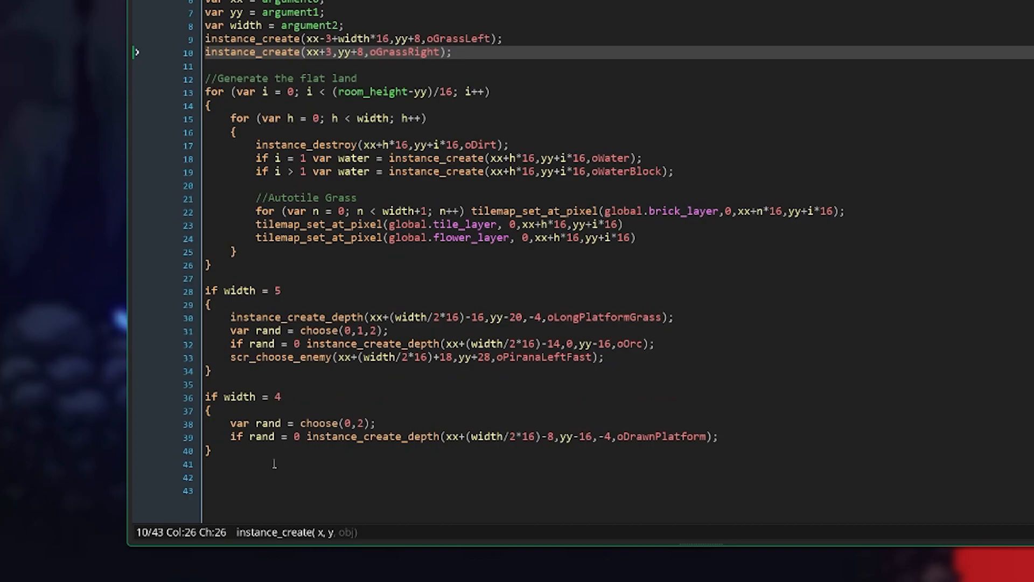
pyautogui.moveTo(274, 461)
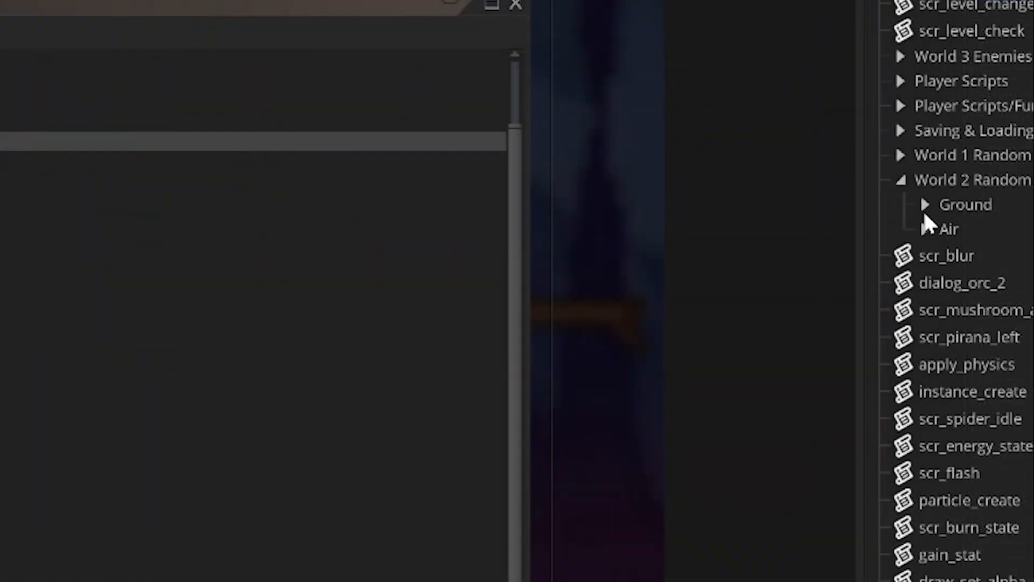
# - Expand the Ground and Air script groups and open spr_dragon_idle in the Sprite Editor
pyautogui.click(971, 179)
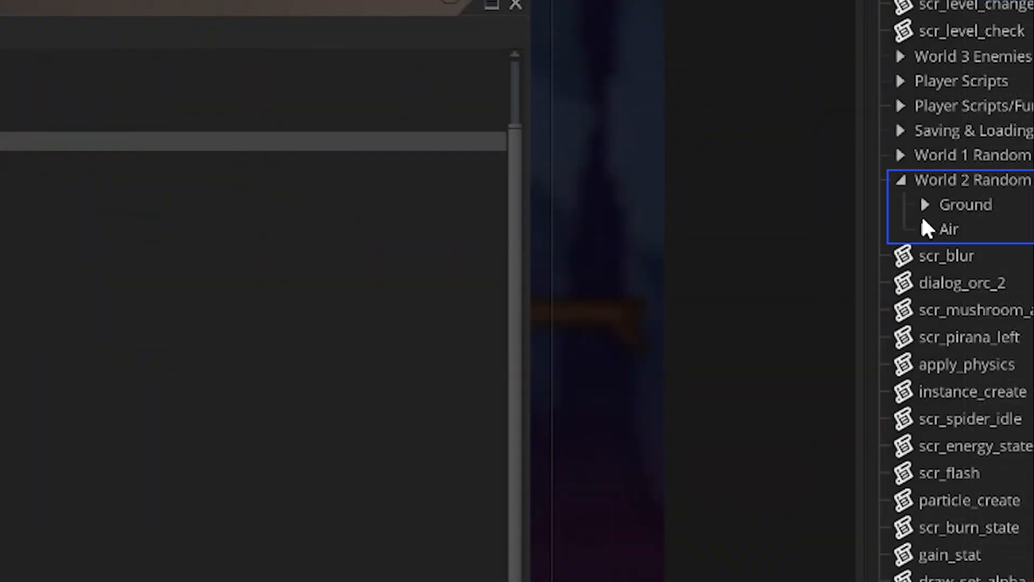
pyautogui.click(925, 203)
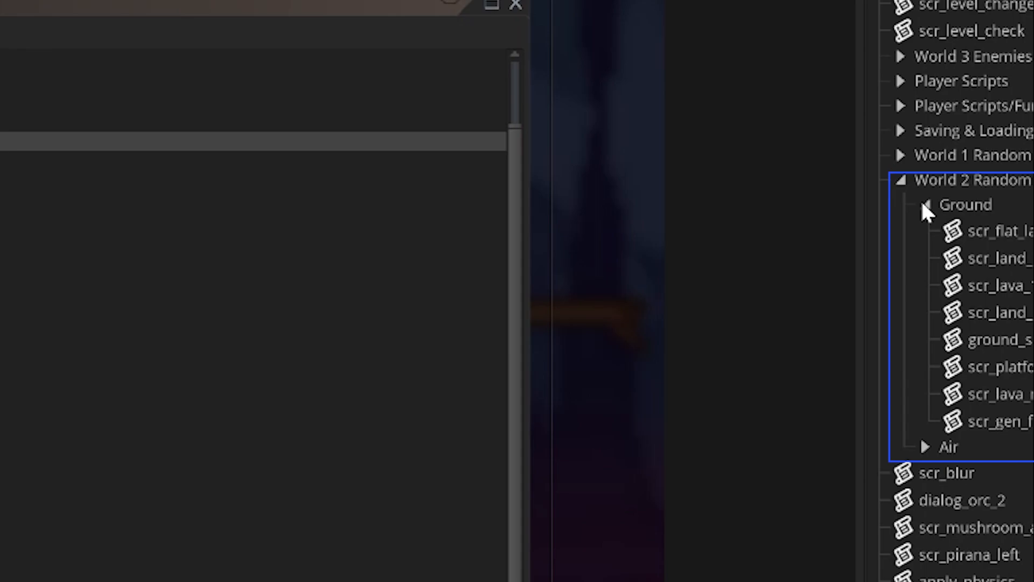
pyautogui.click(946, 446)
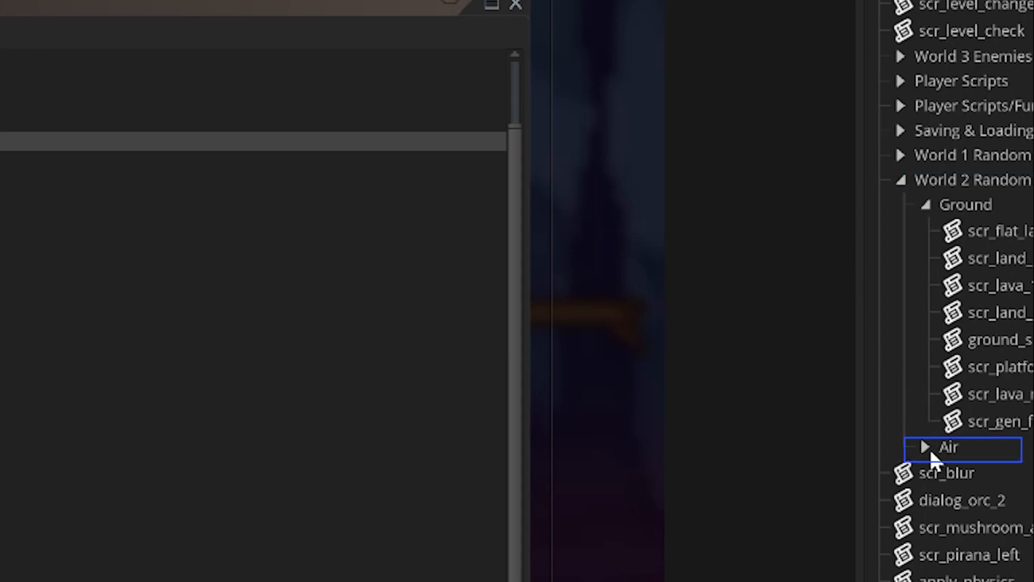
pyautogui.click(926, 447)
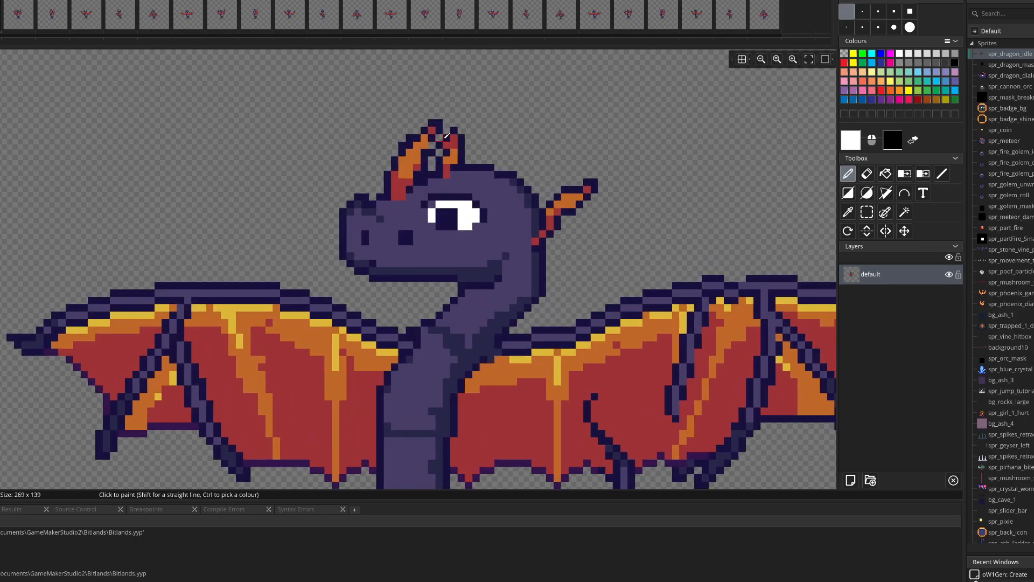
# - Zoom out on spr_dragon_idle and step to a frame with the wings folded down
pyautogui.click(760, 59)
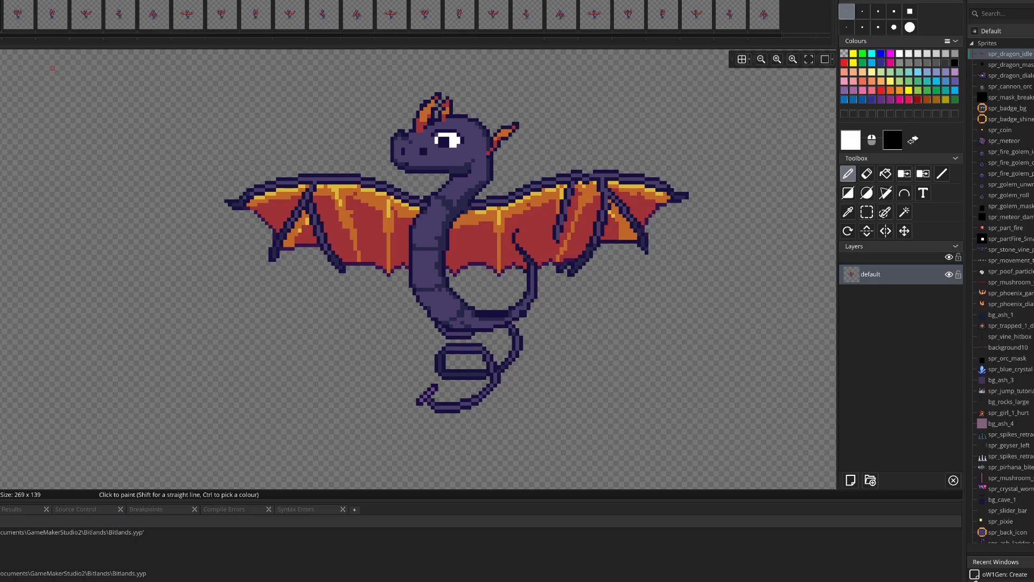
pyautogui.click(154, 14)
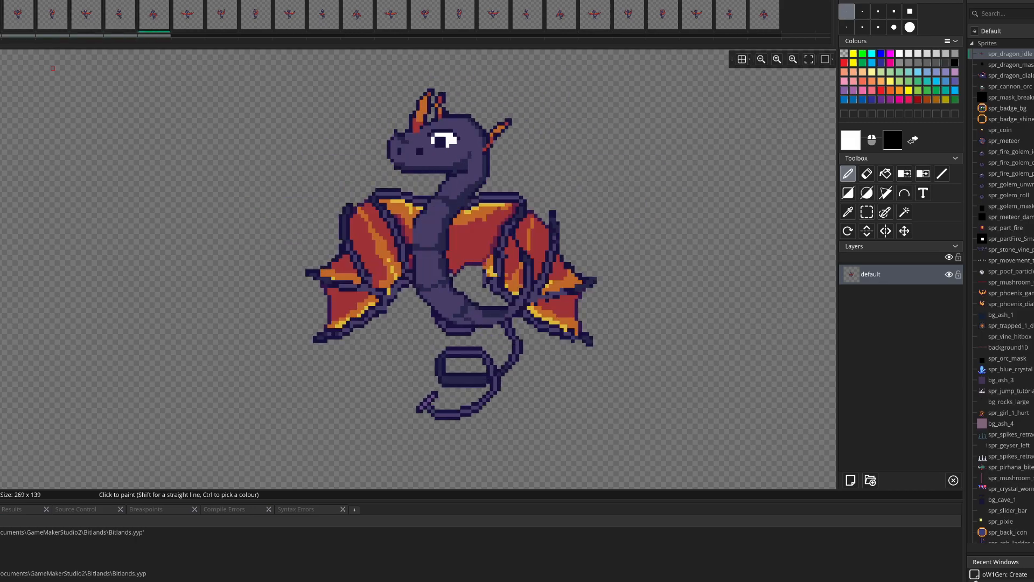
pyautogui.click(53, 13)
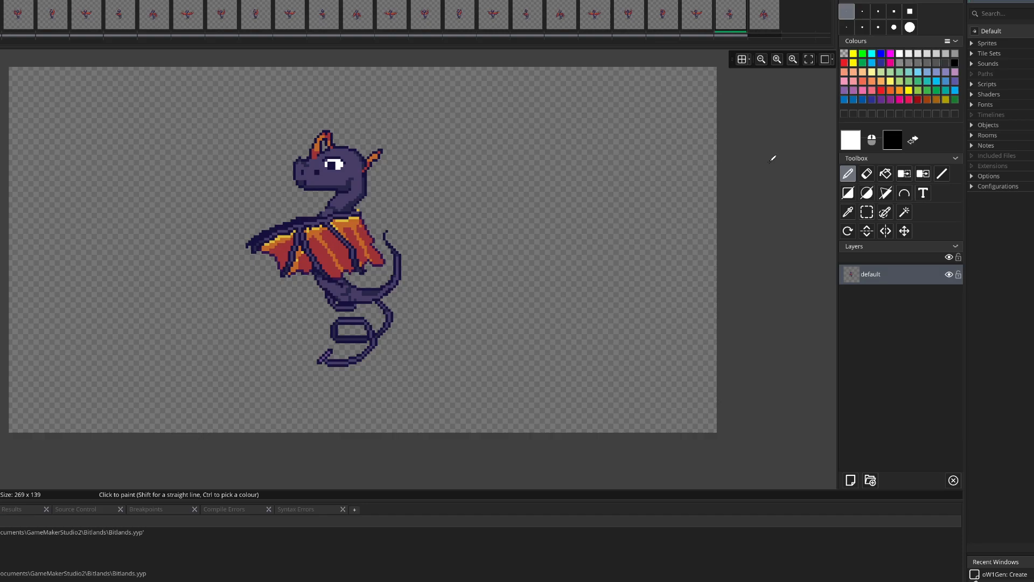
pyautogui.moveTo(744, 169)
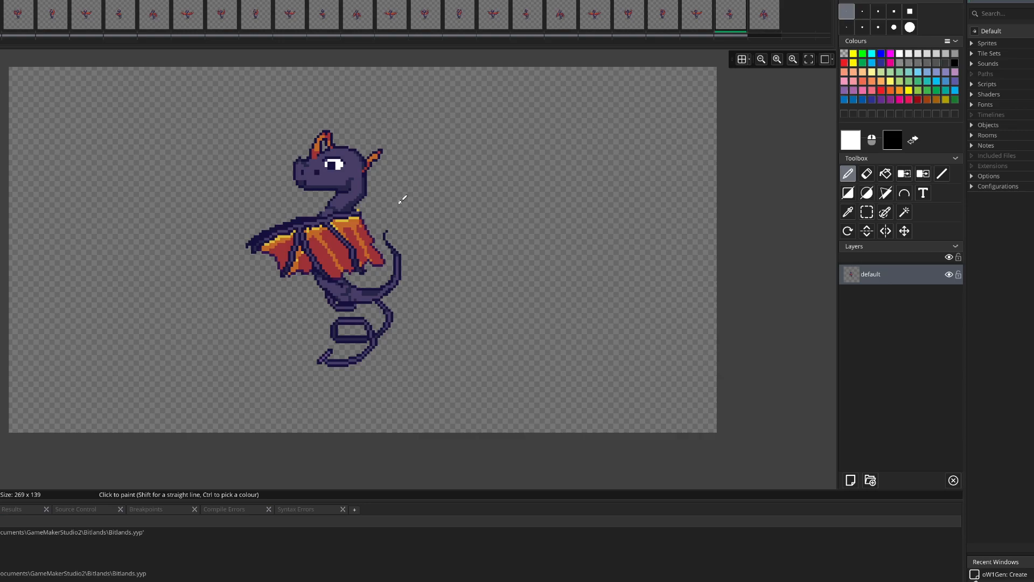
pyautogui.moveTo(389, 202)
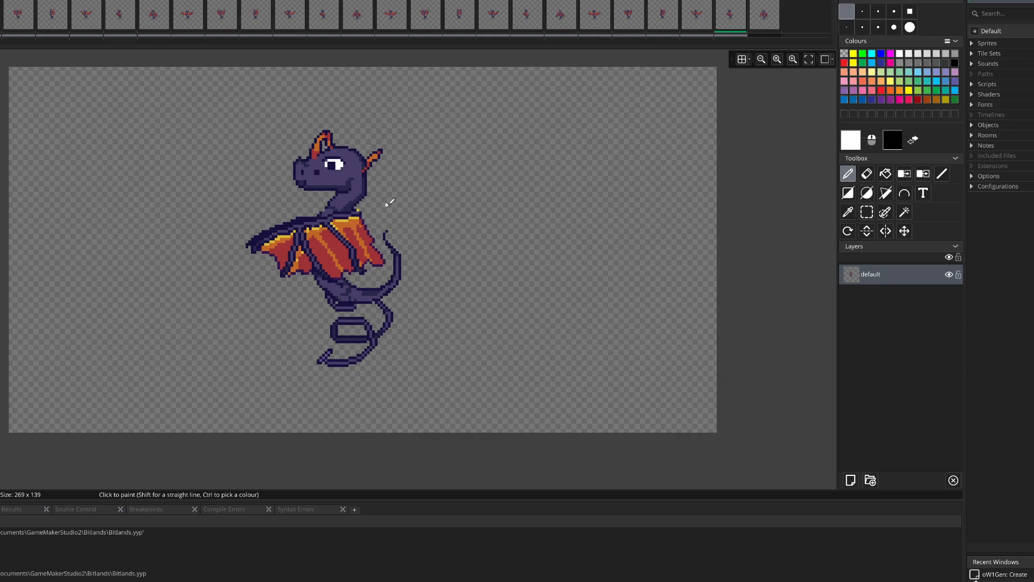